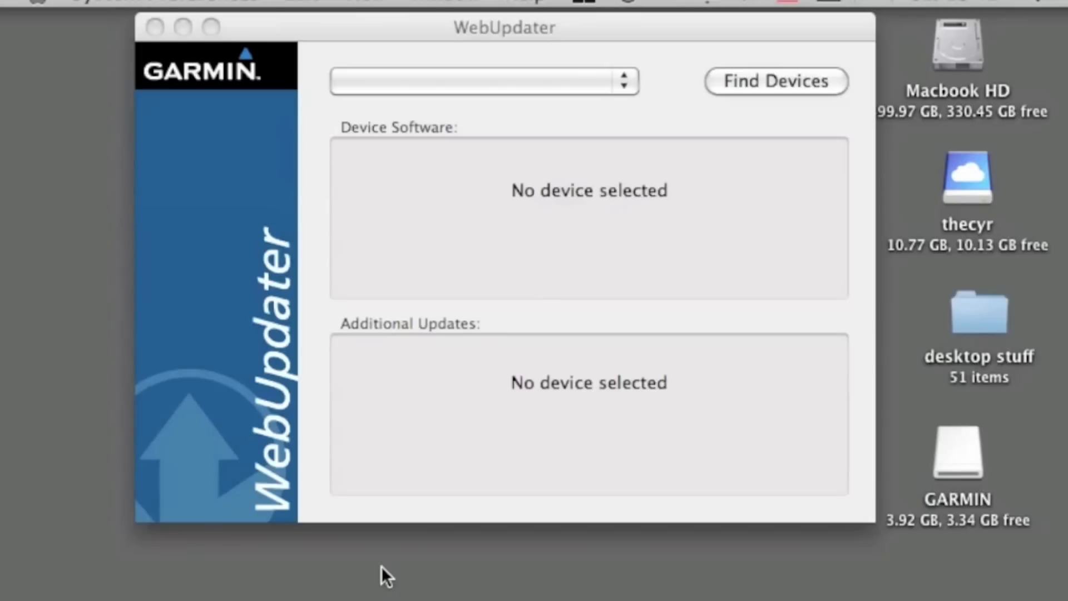
mouse_move(759, 111)
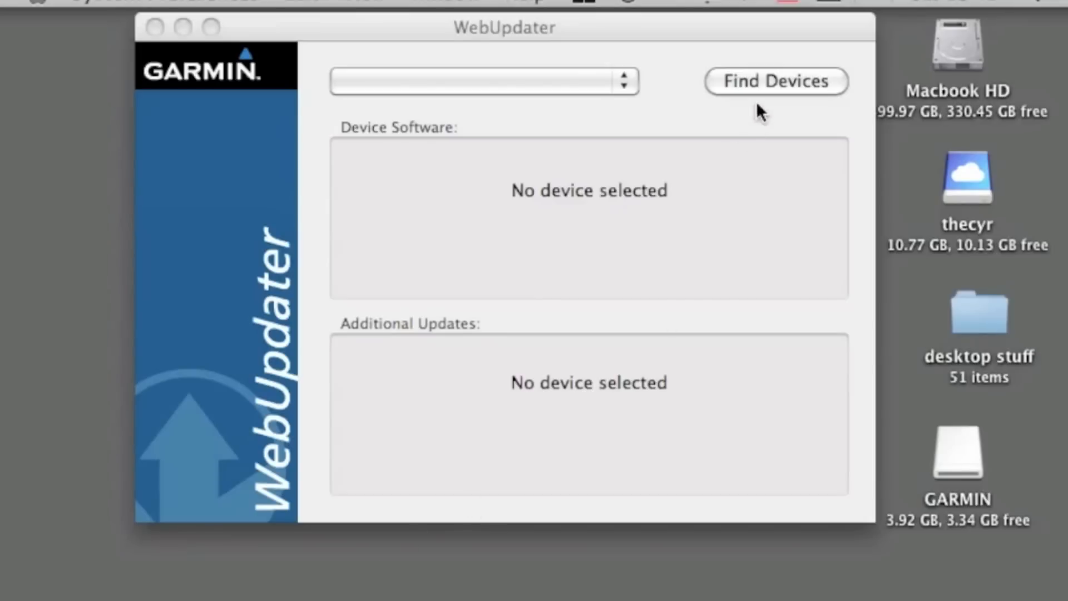
- Find the connected GARMIN device, showing current version 2.30 and new version 2.60 available
click(777, 81)
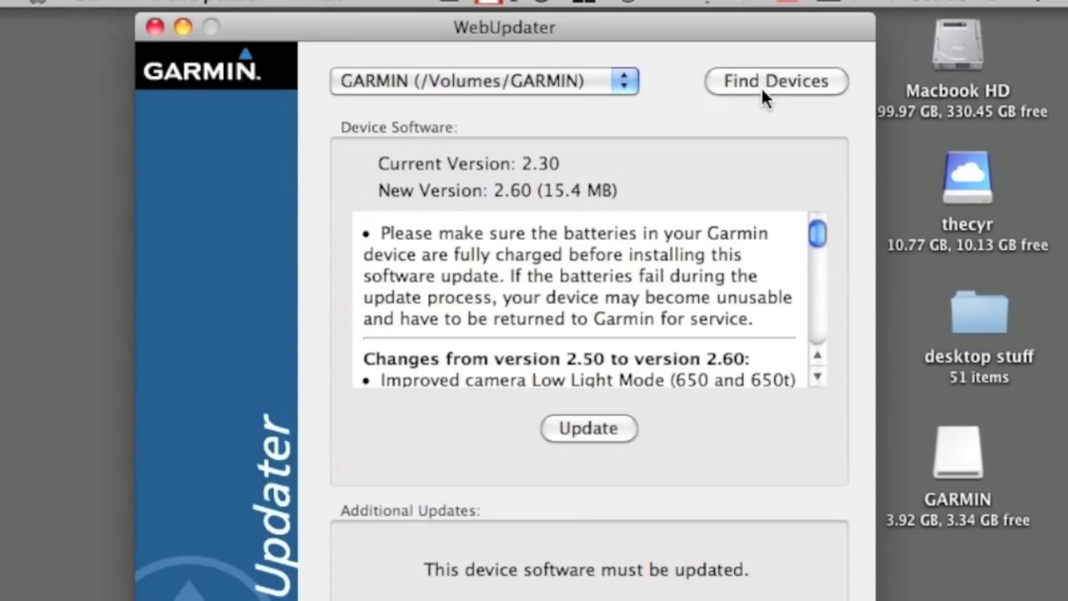
- Review the 2.60 release notes for the GARMIN device by scrolling through them
click(817, 376)
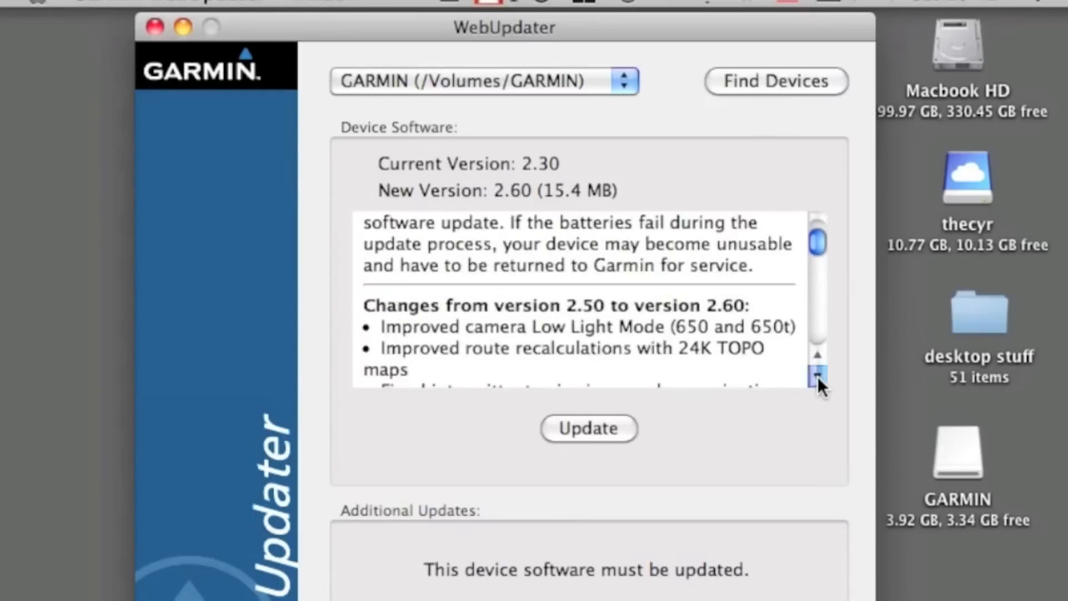
click(818, 375)
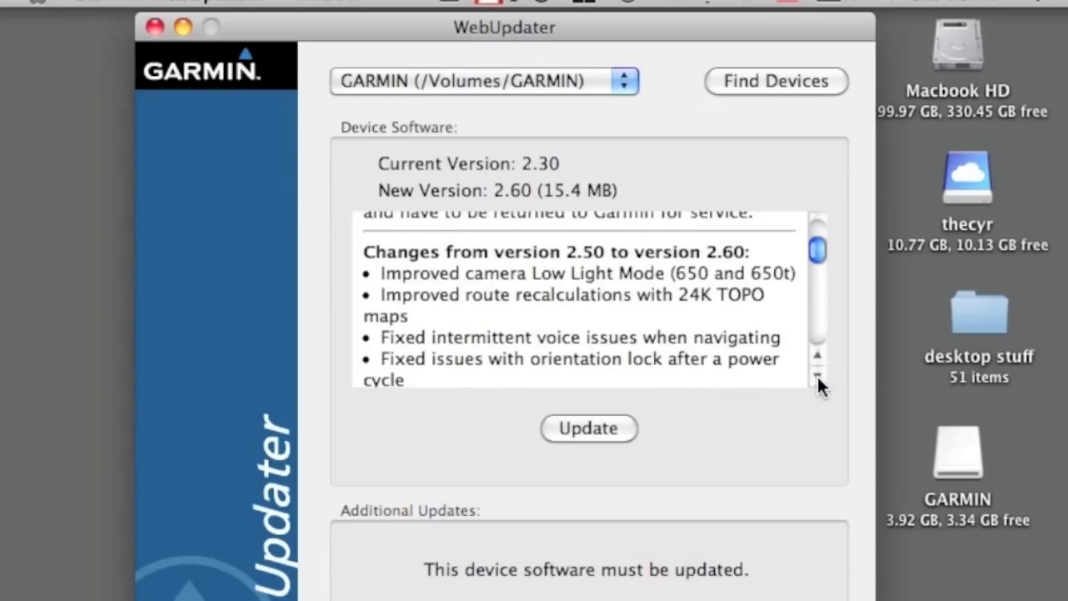
scroll(down, 3)
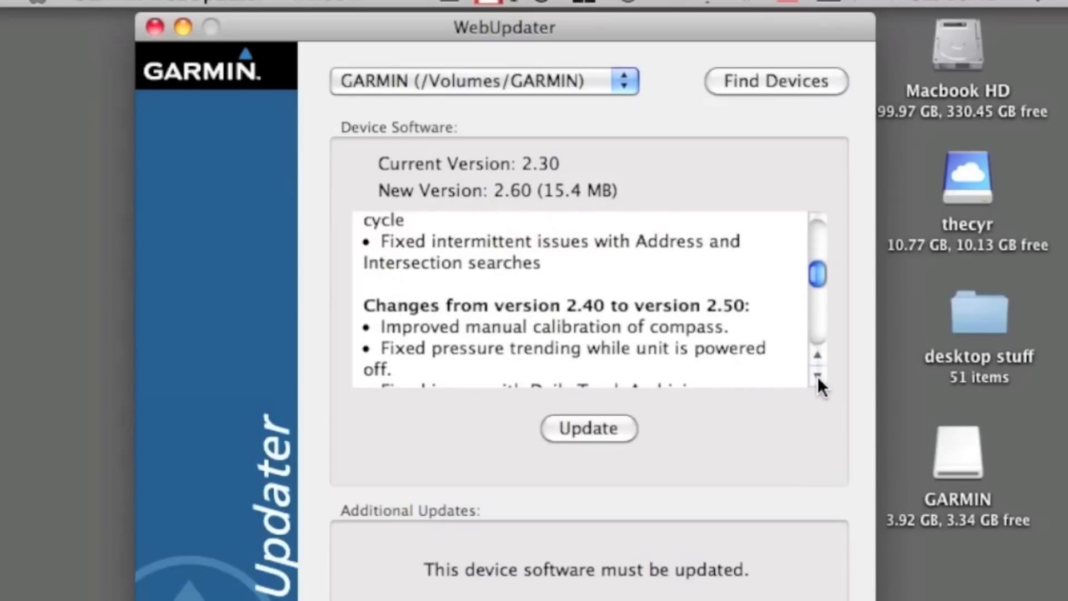
scroll(down, 3)
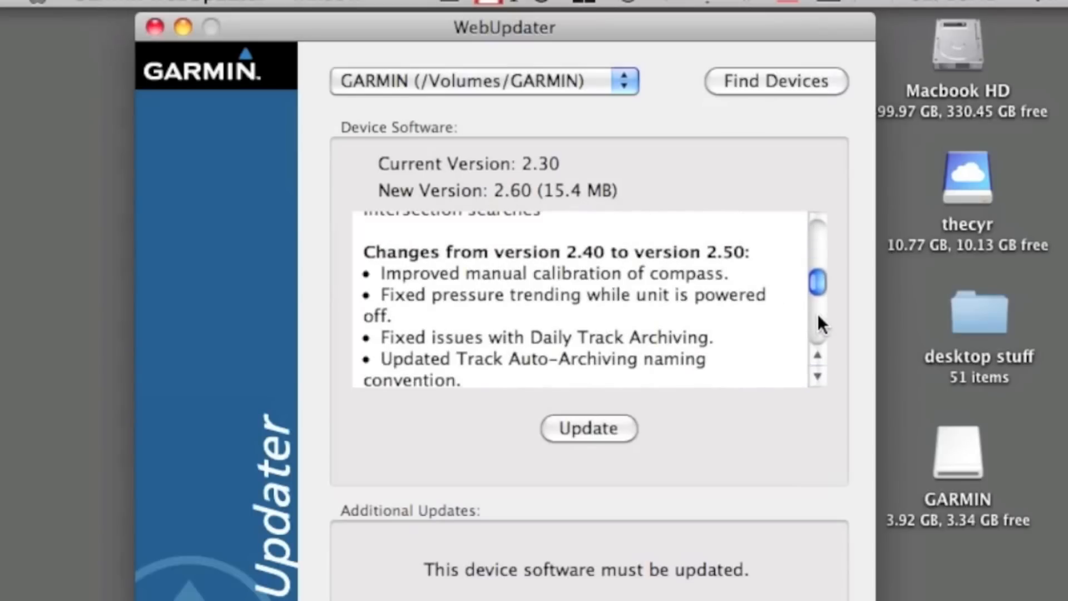
drag(816, 279, 816, 235)
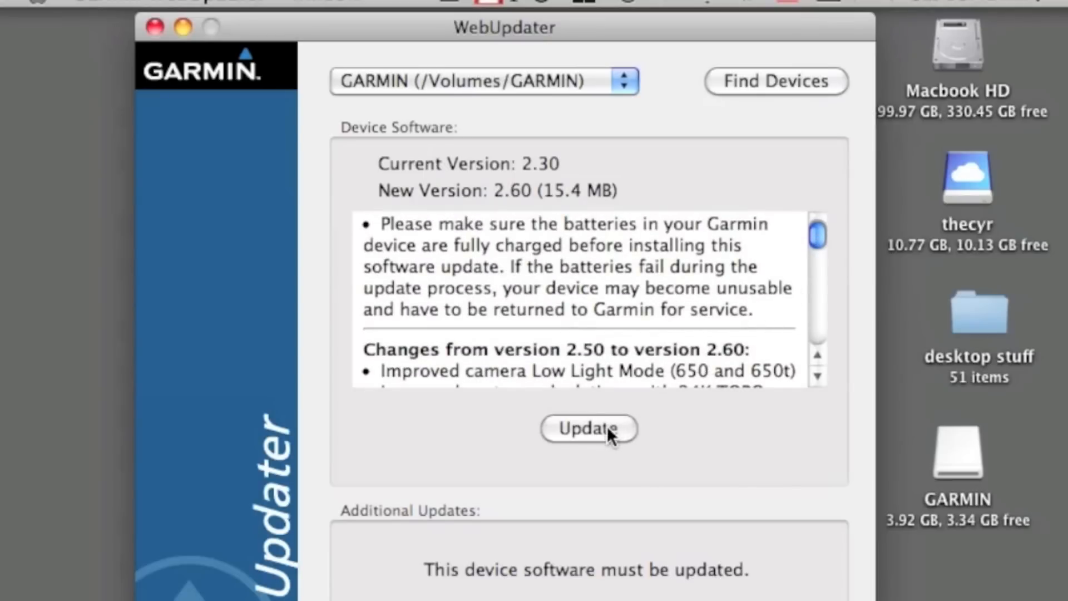
- Start the 2.60 update and accept the license agreement so the download begins
click(589, 429)
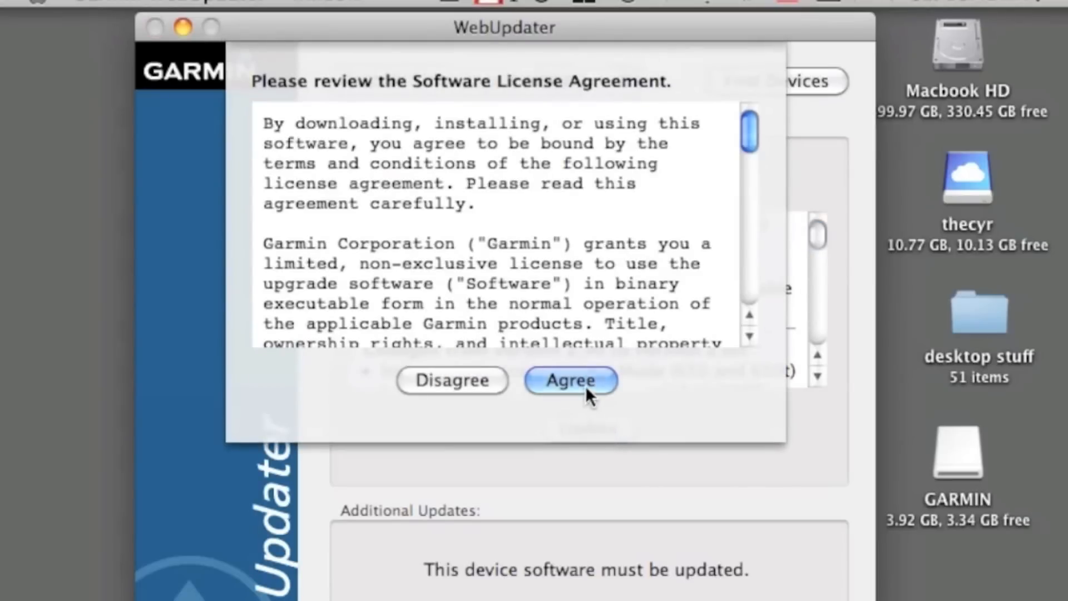
click(571, 381)
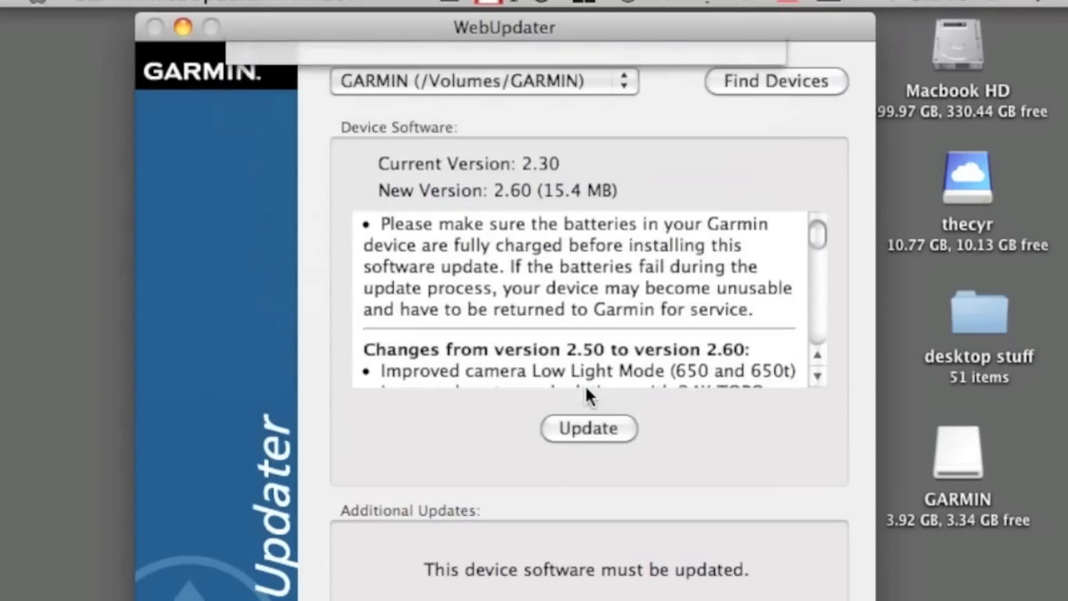
click(588, 428)
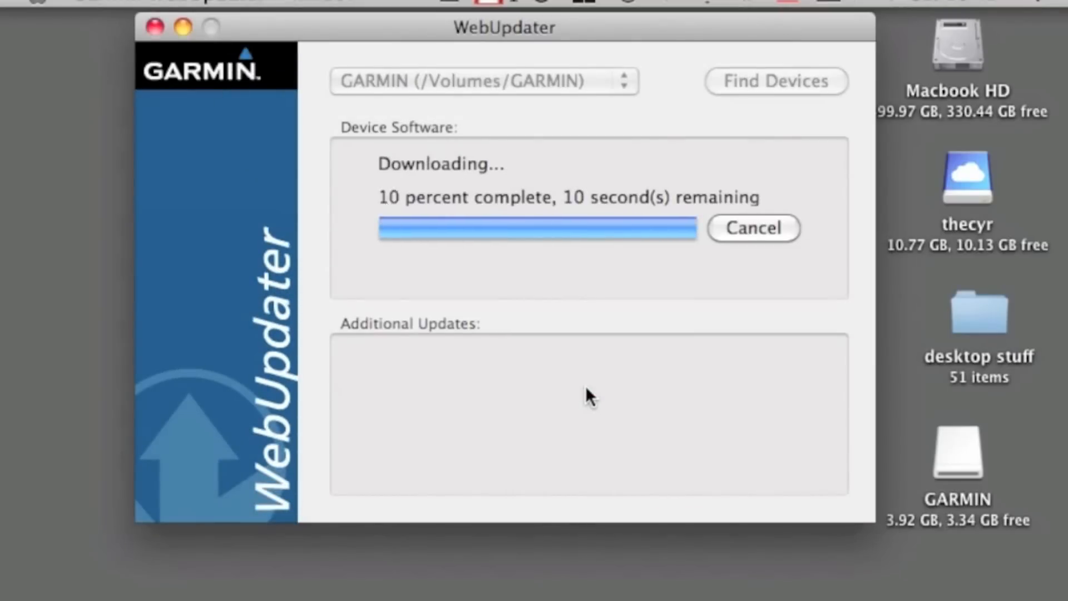